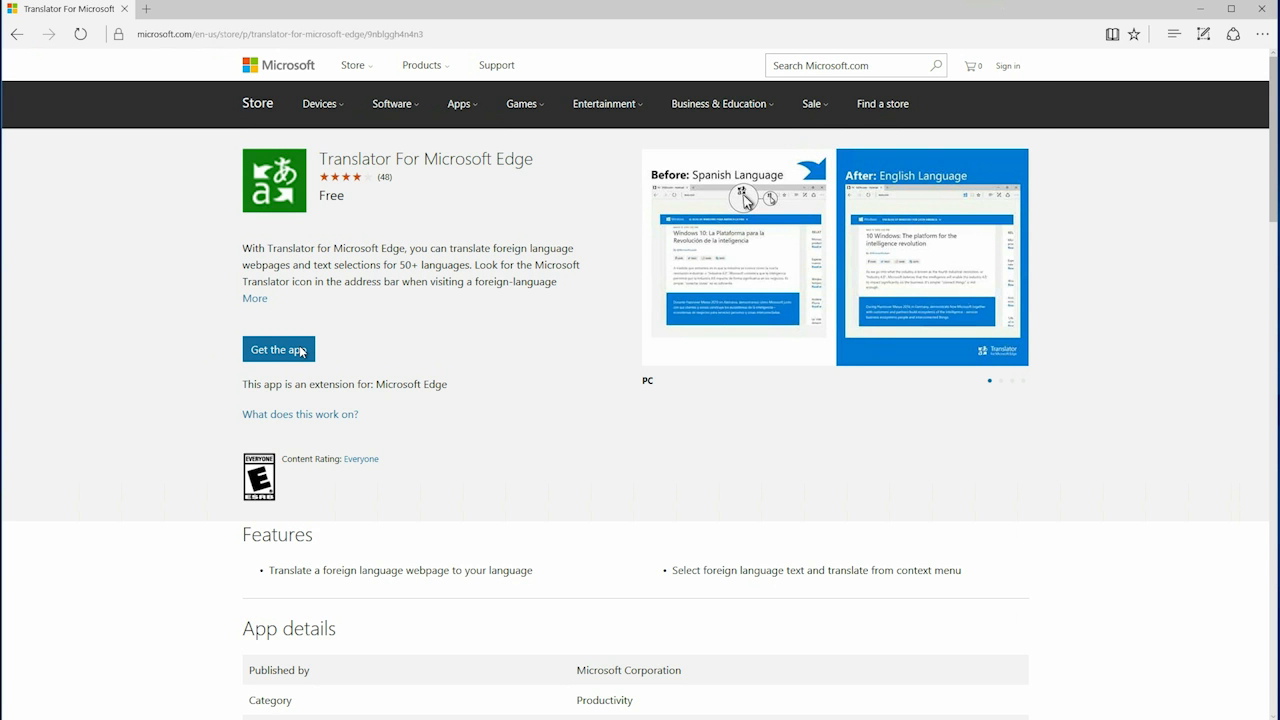
Install Translator For Microsoft Edge from Microsoft Store and enable it in Edge.
click(278, 348)
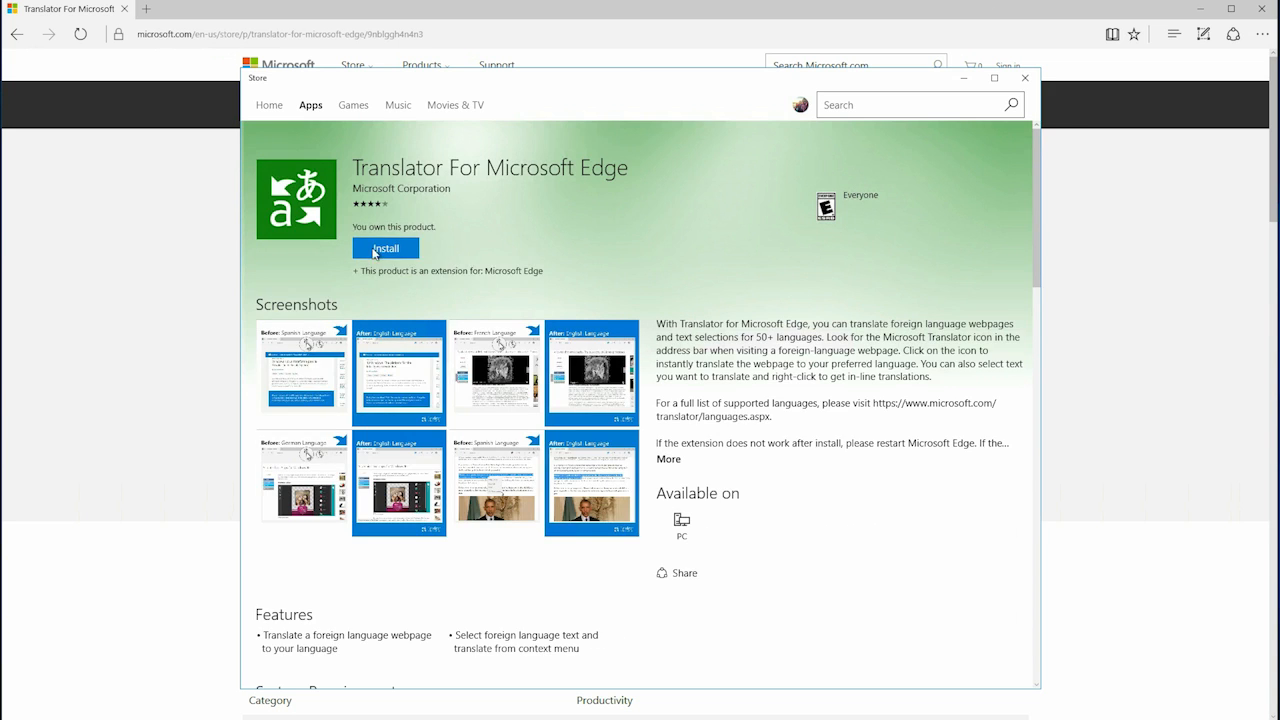
click(385, 248)
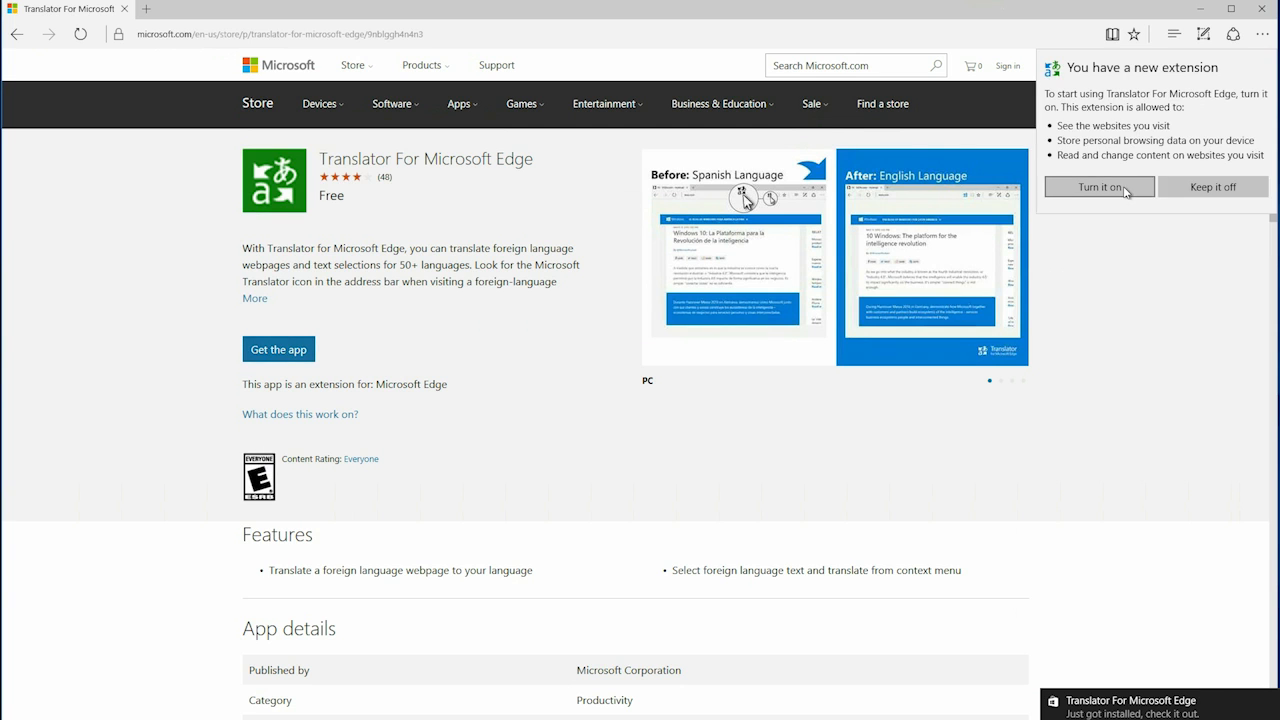
click(1098, 187)
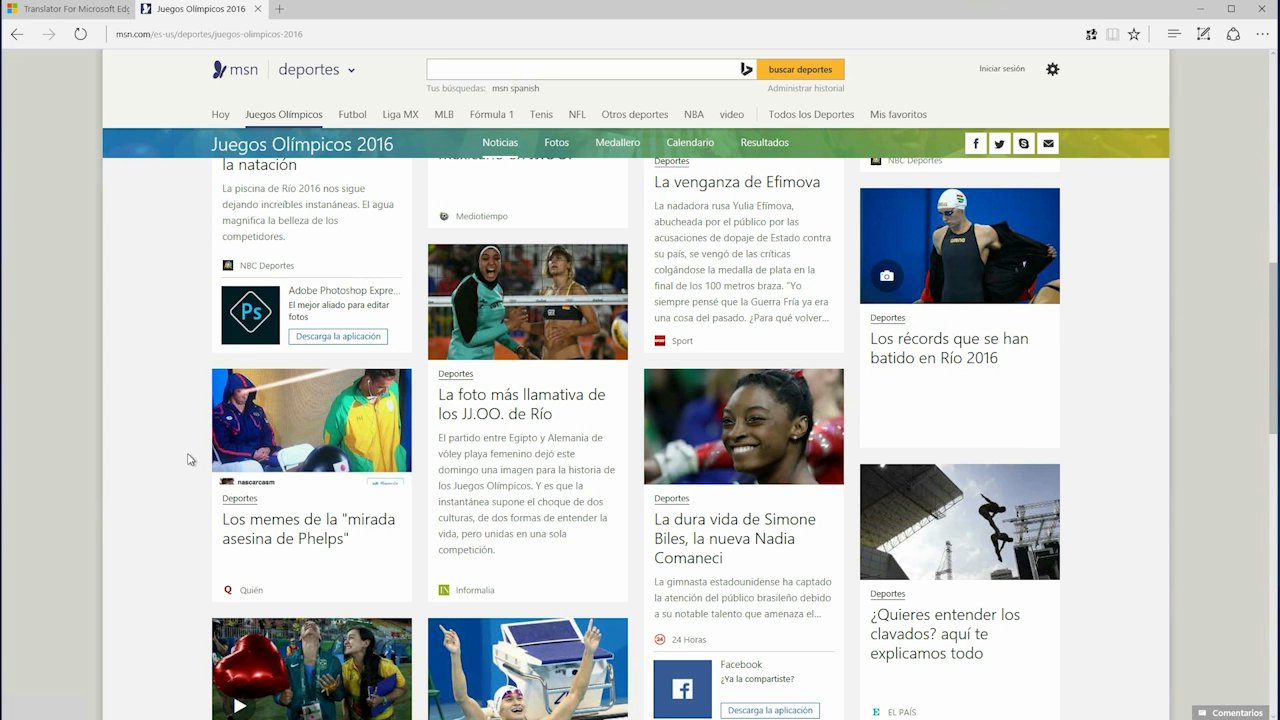
mouse_move(283, 470)
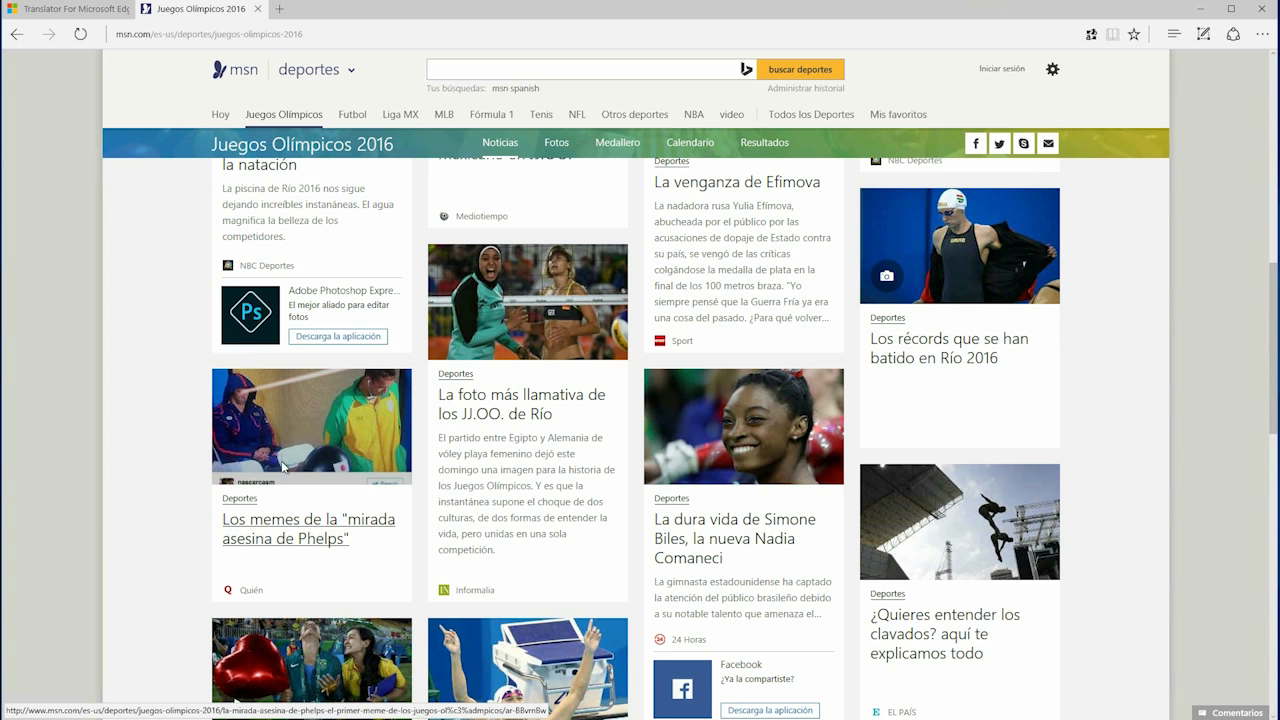
Translate the Spanish Phelps meme article to English, then open the volleyball photo article.
click(308, 528)
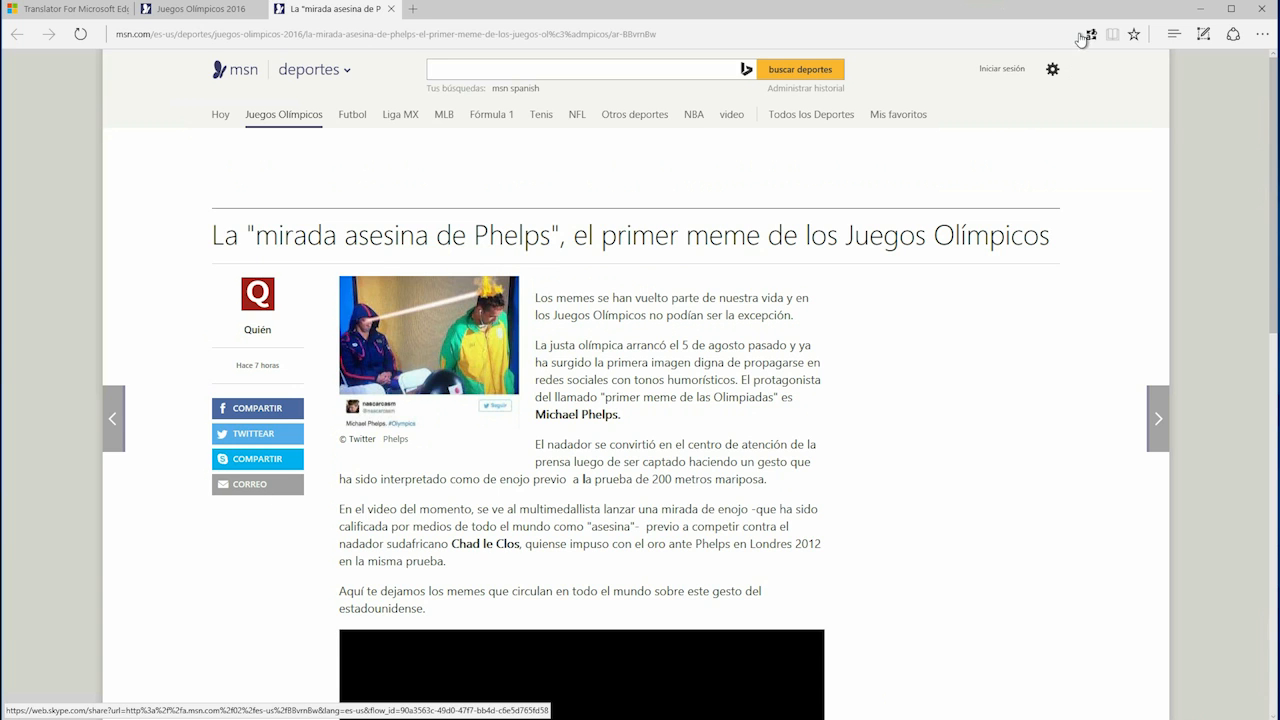
click(1091, 34)
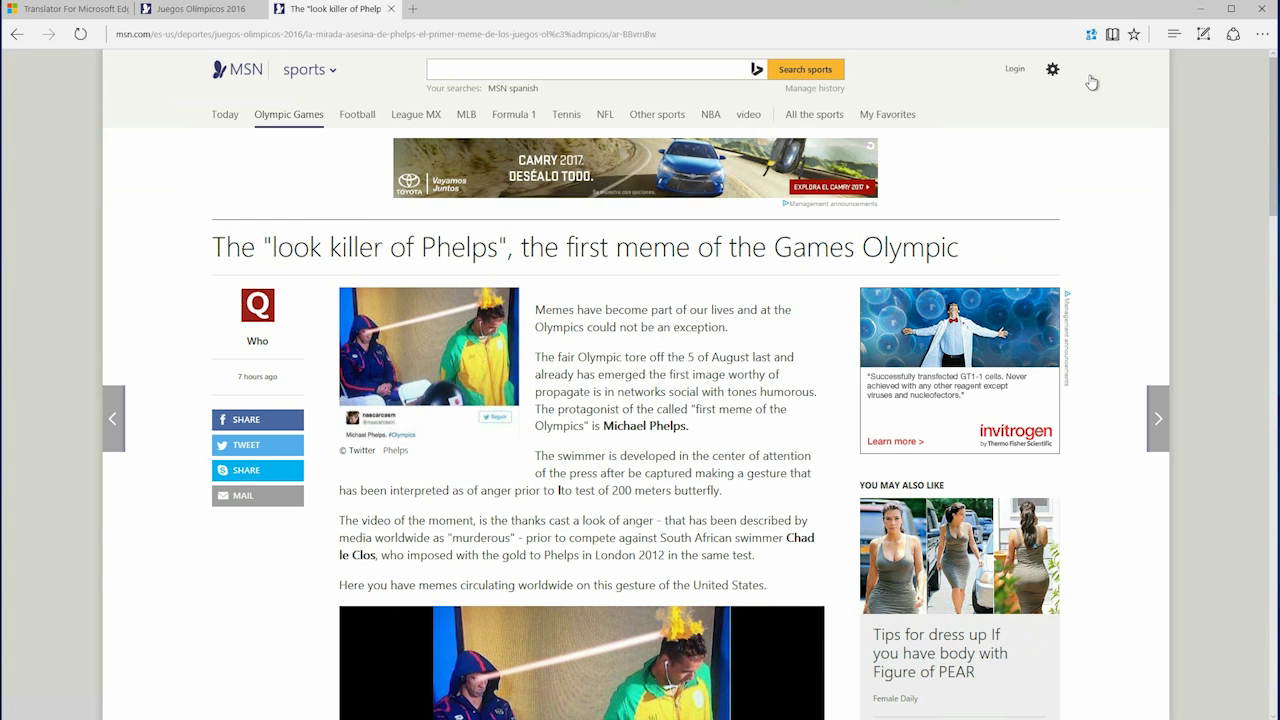
click(1157, 418)
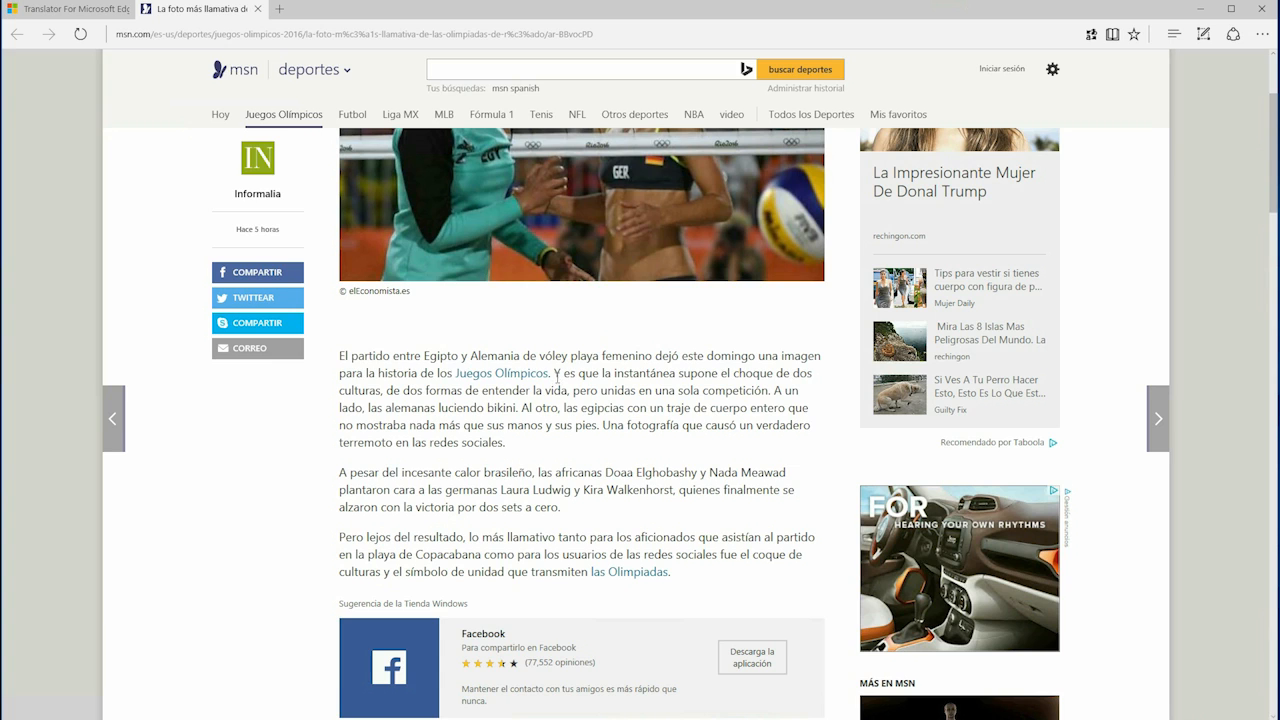
Translate the selected sentences after 'Juegos Olímpicos' into English via the context menu.
right_click(565, 410)
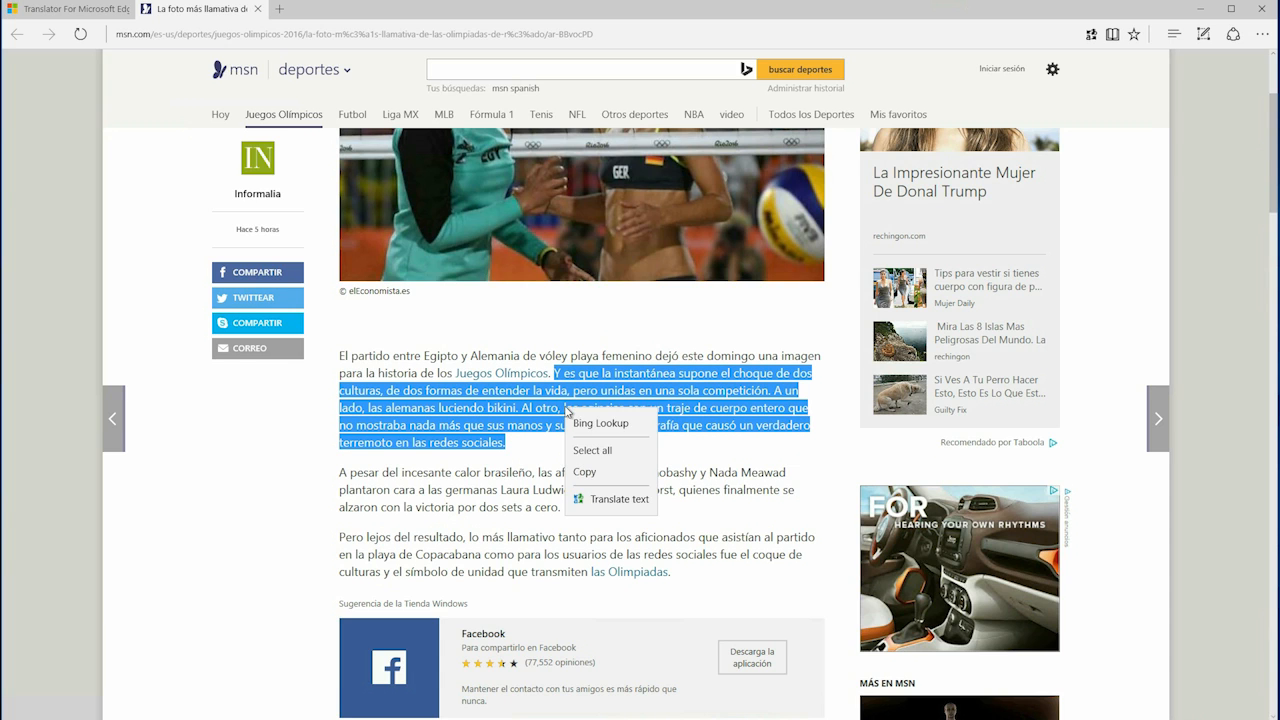
click(620, 498)
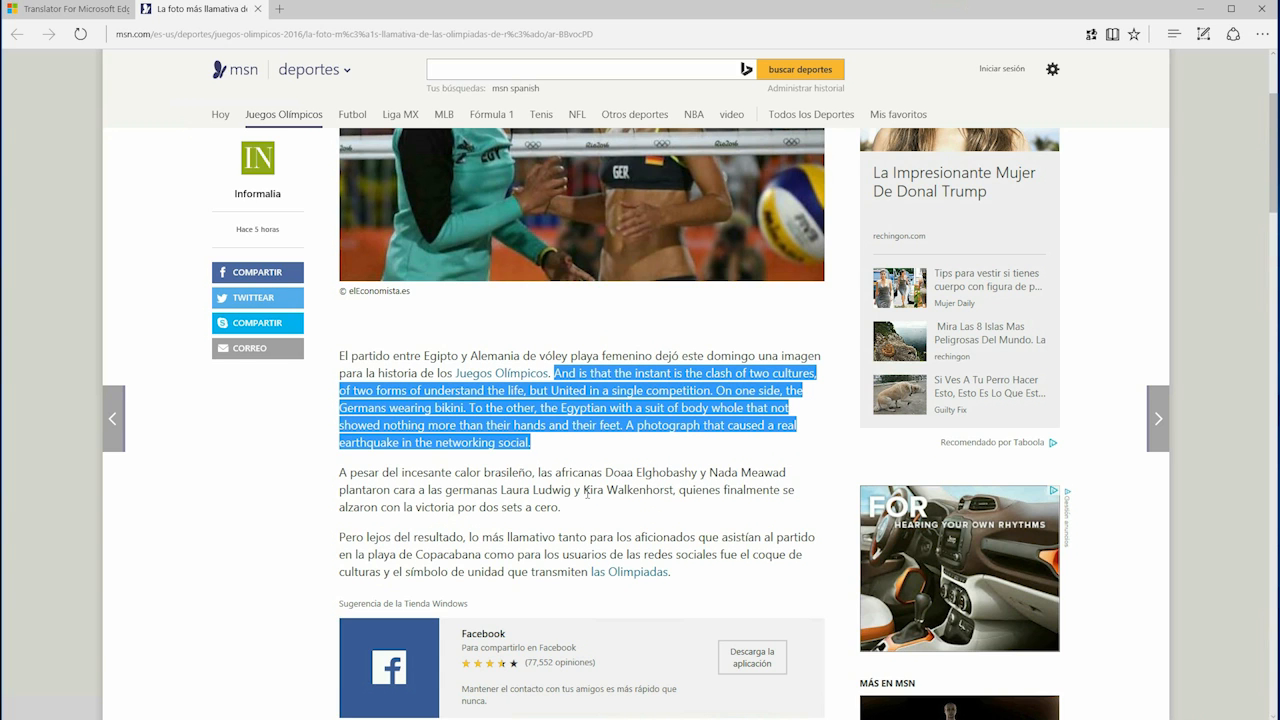
mouse_move(600, 461)
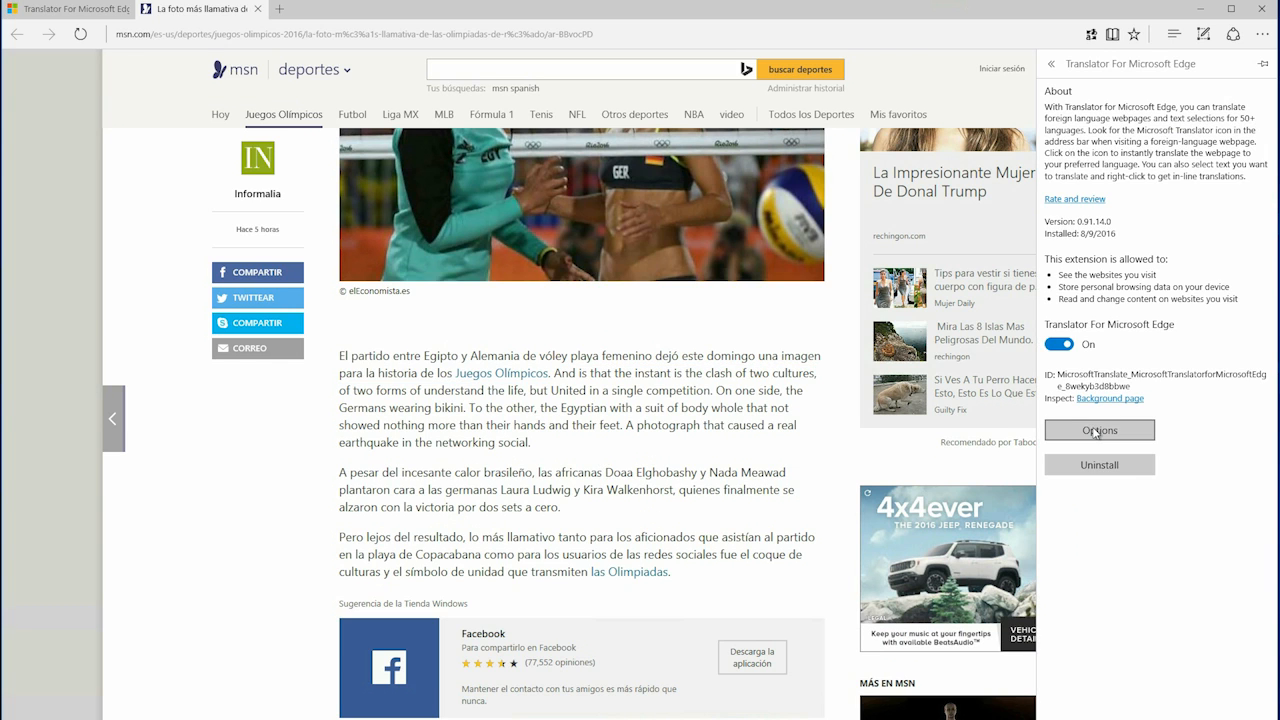
Open the Translator options page and expand the 'Translate pages to' language list.
click(1099, 430)
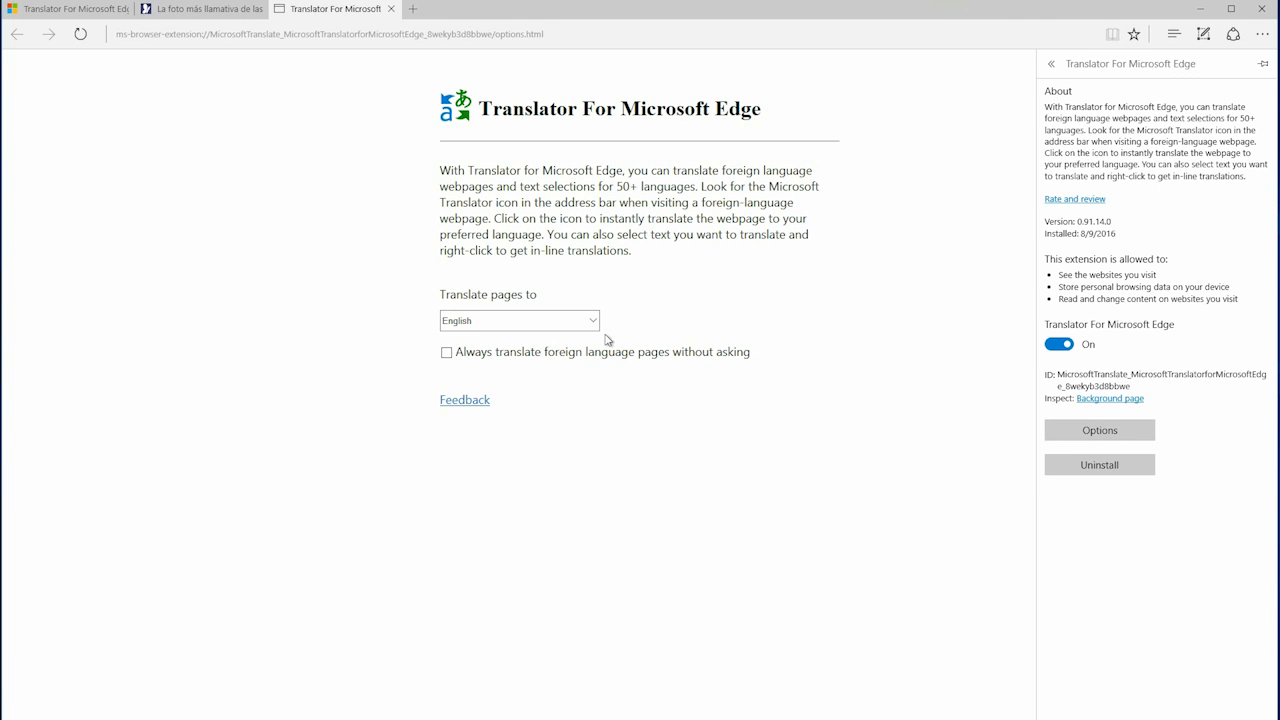
click(1051, 63)
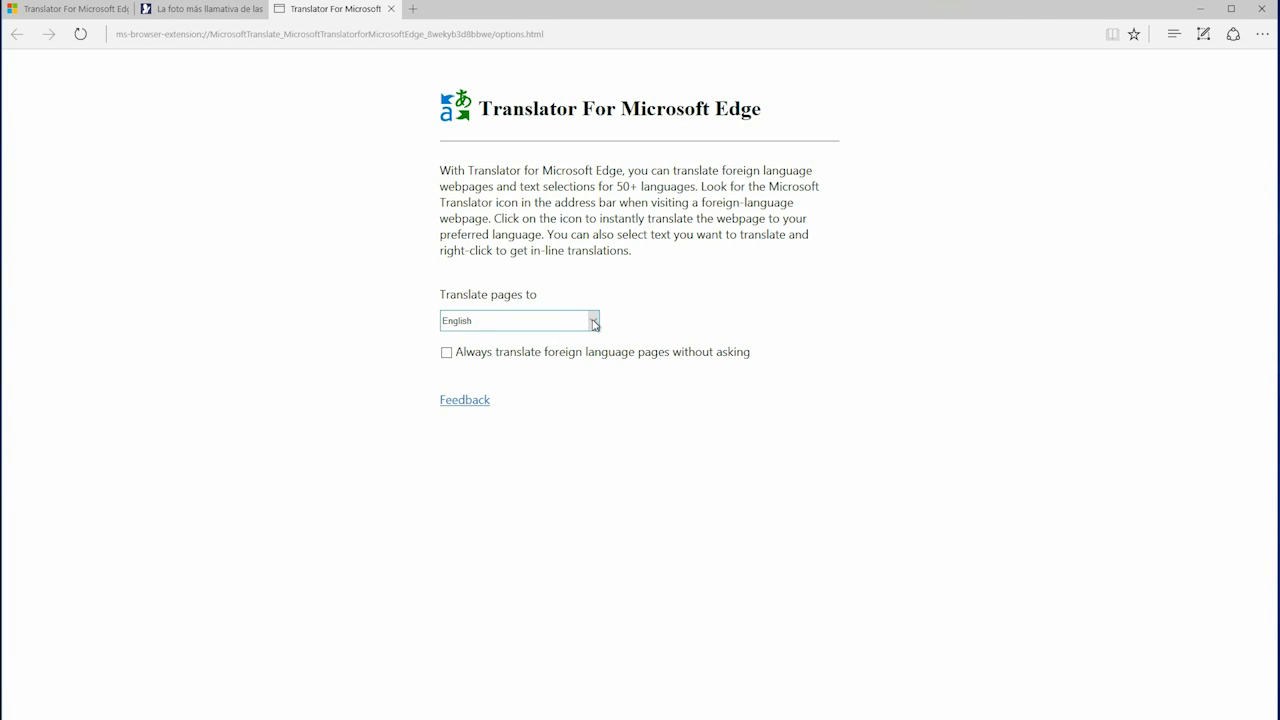
click(592, 320)
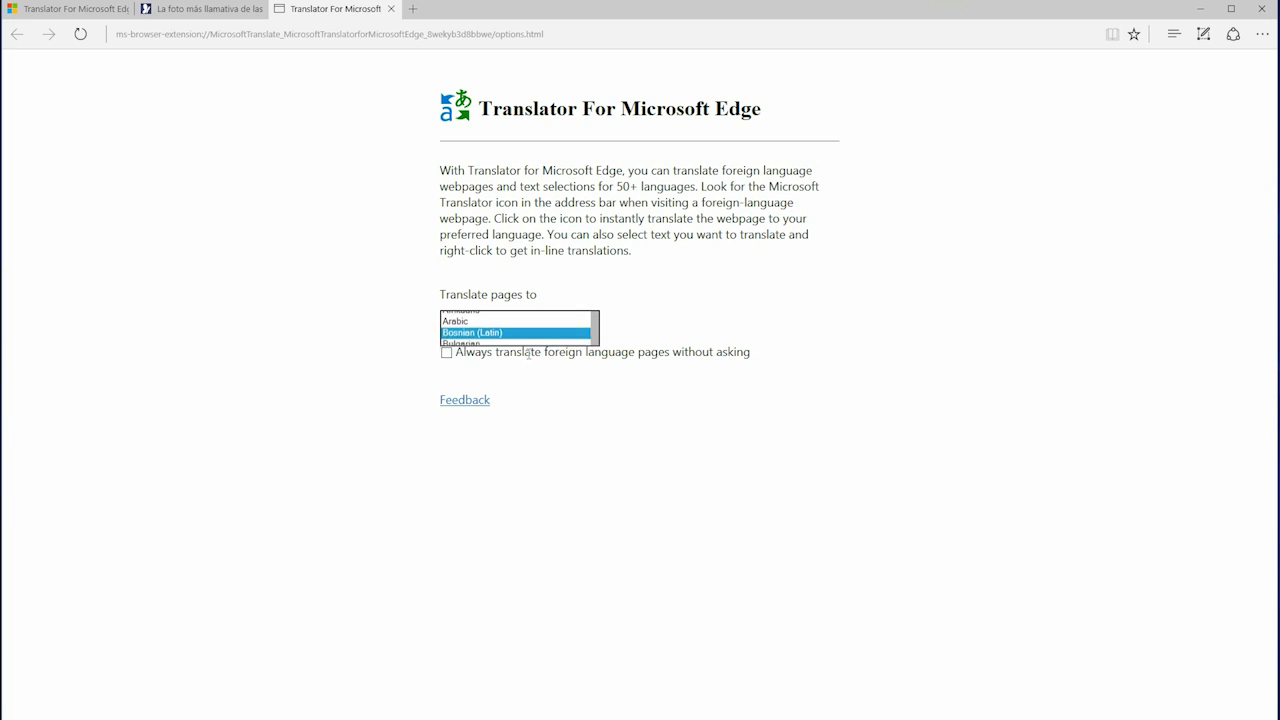